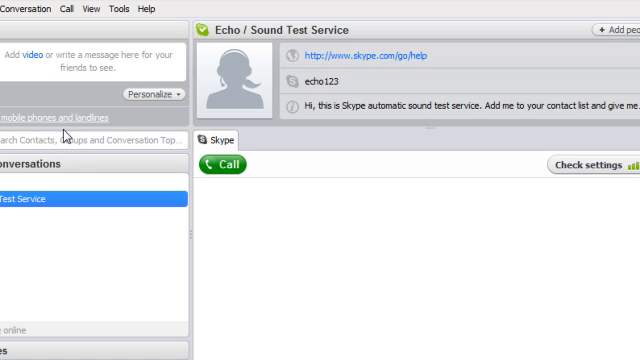
{"action": "mouse_move", "coordinate": [68, 116]}
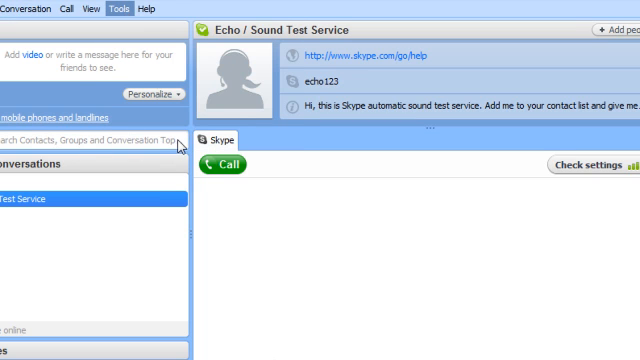
- Restrict Skype call settings to allow calls only from people in the Contact list
{"action": "left_click", "coordinate": [120, 8]}
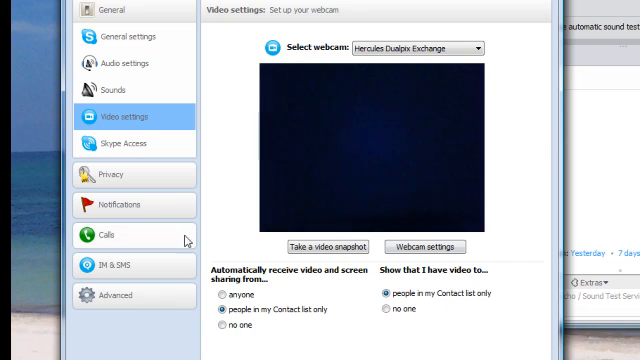
{"action": "left_click", "coordinate": [114, 236]}
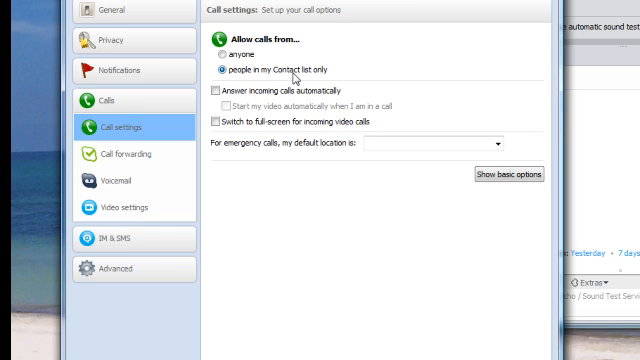
{"action": "mouse_move", "coordinate": [288, 100]}
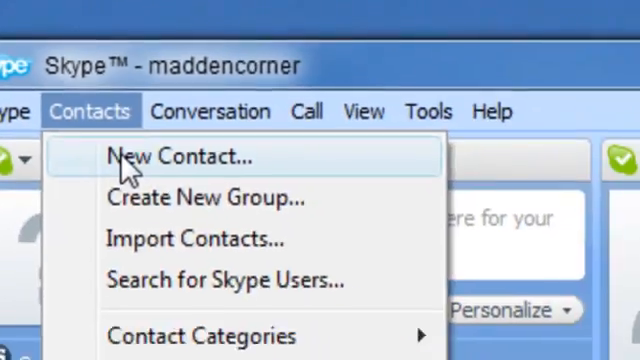
{"action": "left_click", "coordinate": [180, 156]}
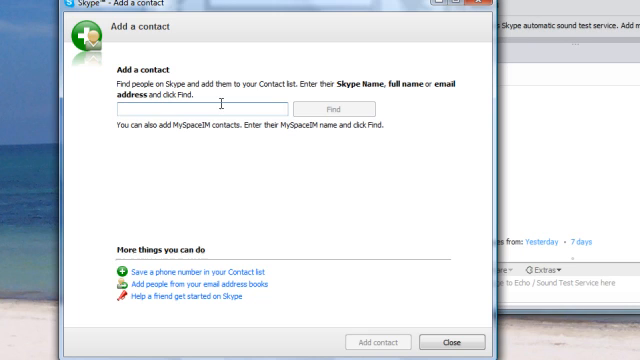
{"action": "mouse_move", "coordinate": [390, 340]}
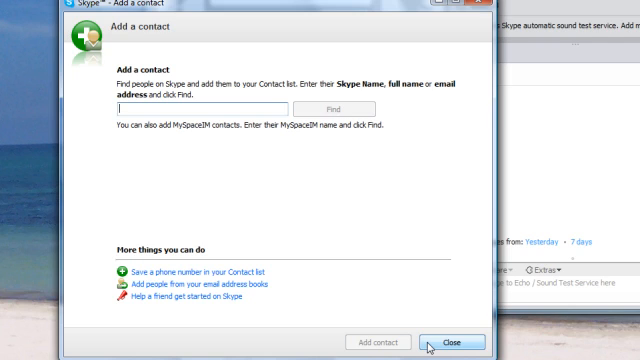
{"action": "left_click", "coordinate": [452, 342]}
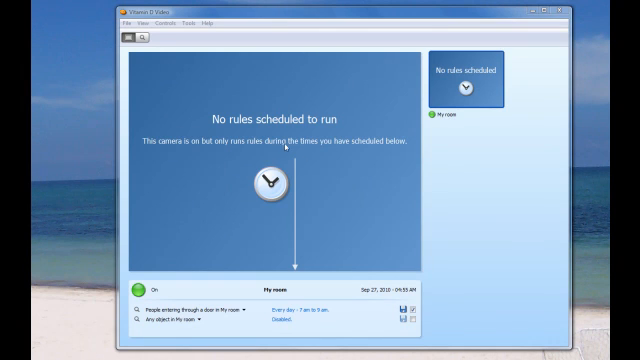
- Review the video storage settings in Vitamin D's Options dialog
{"action": "left_click", "coordinate": [172, 24]}
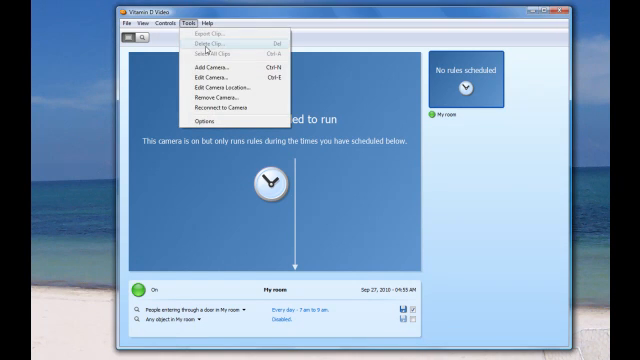
{"action": "left_click", "coordinate": [204, 120]}
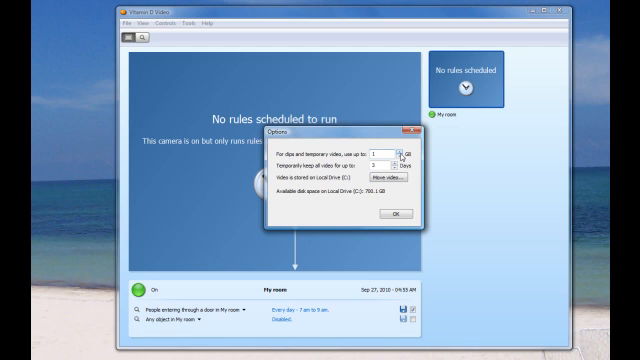
{"action": "left_click", "coordinate": [404, 152]}
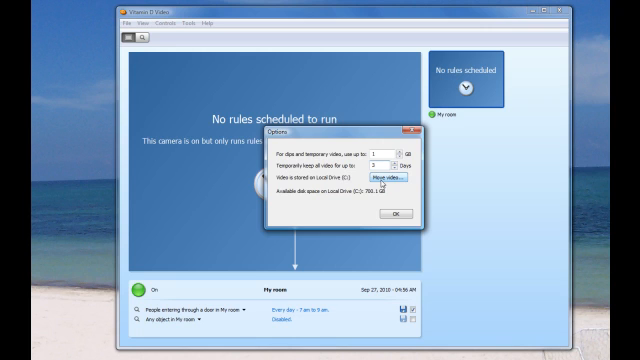
- Move recorded videos to the Dropbox Security folder and accept the options
{"action": "left_click", "coordinate": [384, 172]}
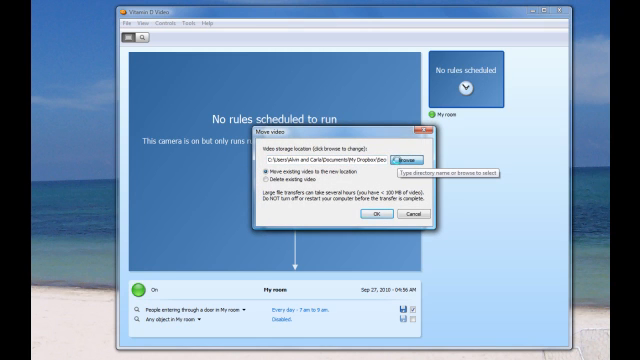
{"action": "left_click", "coordinate": [408, 156]}
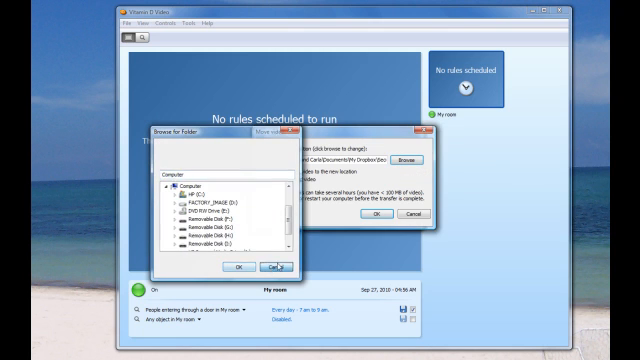
{"action": "left_click", "coordinate": [280, 268]}
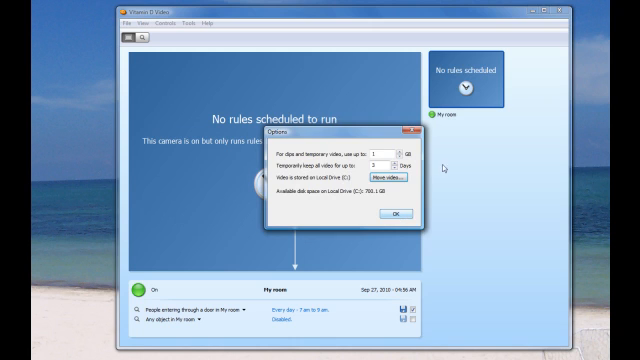
{"action": "left_click", "coordinate": [400, 212]}
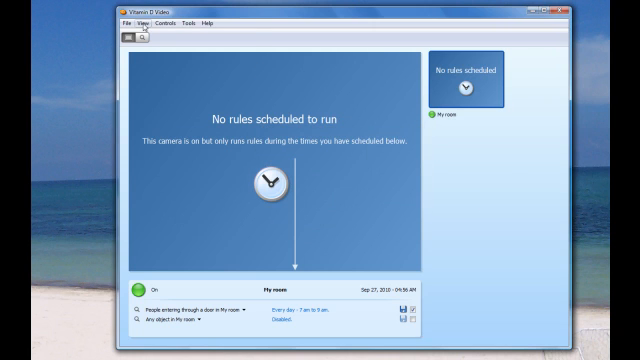
- Edit the rule to look for any object anywhere in My room instead of only people
{"action": "left_click", "coordinate": [148, 24]}
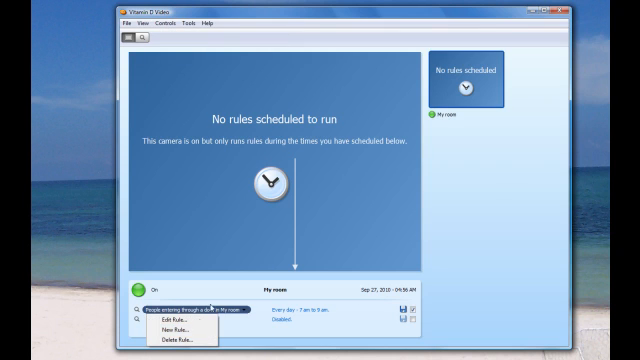
{"action": "left_click", "coordinate": [170, 316]}
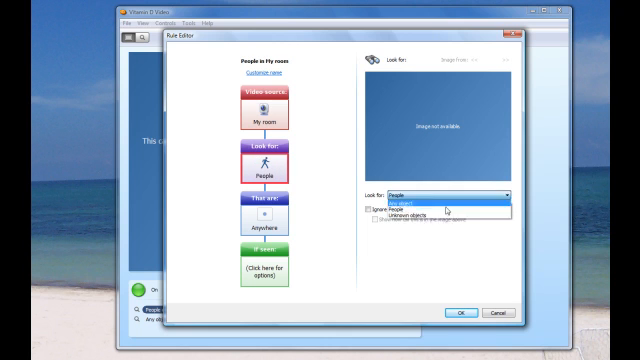
{"action": "left_click", "coordinate": [430, 212]}
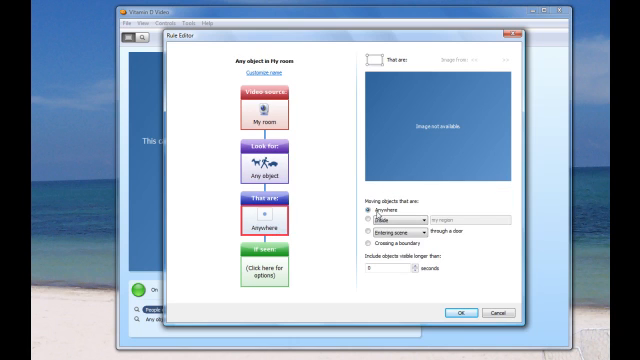
{"action": "left_click", "coordinate": [372, 218]}
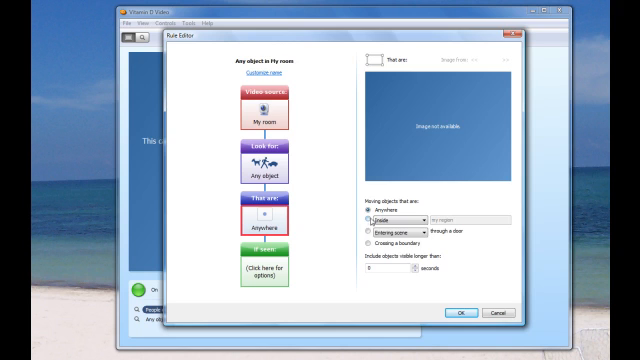
{"action": "left_click", "coordinate": [396, 220]}
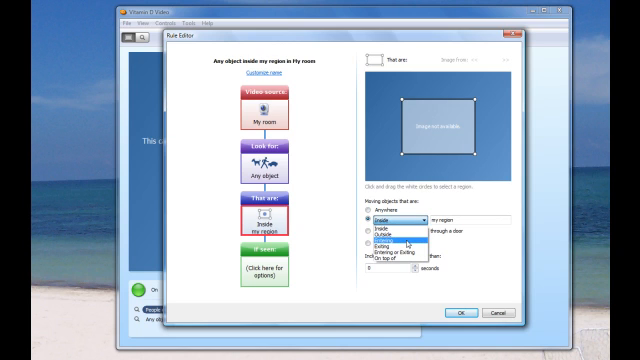
{"action": "left_click", "coordinate": [392, 236]}
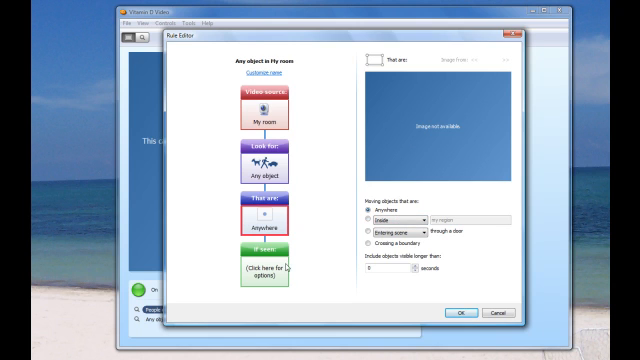
- Review the rule's Then do actions and save the edited rule
{"action": "left_click", "coordinate": [258, 280]}
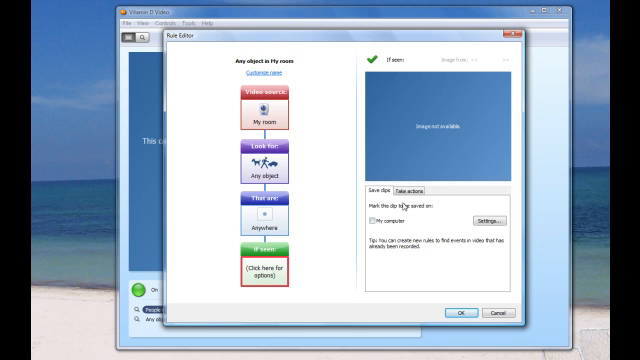
{"action": "left_click", "coordinate": [428, 196]}
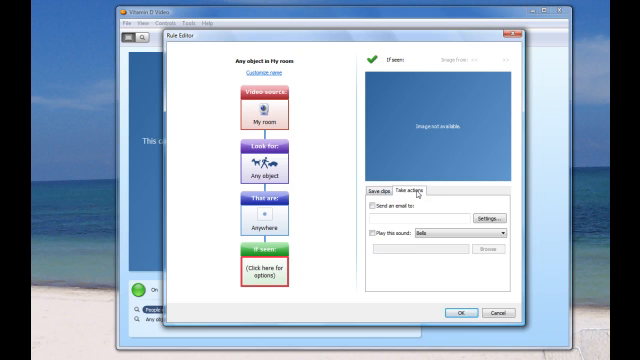
{"action": "left_click", "coordinate": [388, 192]}
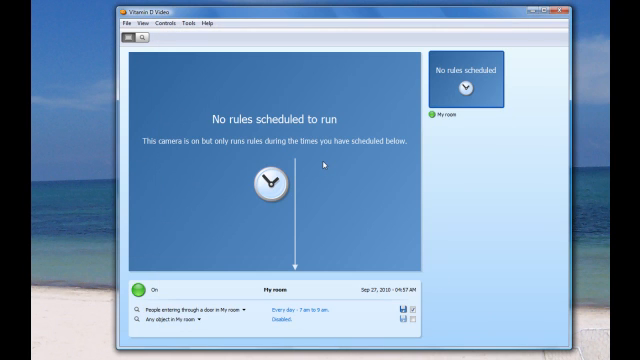
{"action": "mouse_move", "coordinate": [510, 36]}
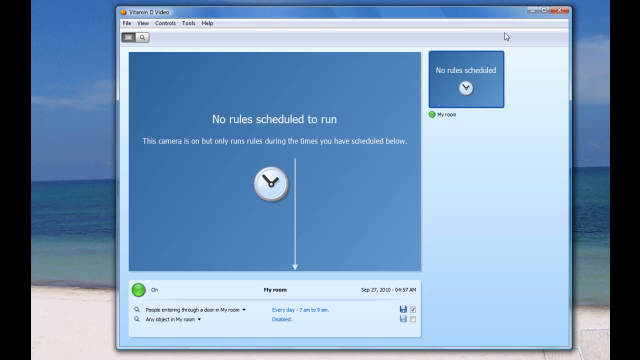
{"action": "mouse_move", "coordinate": [508, 36]}
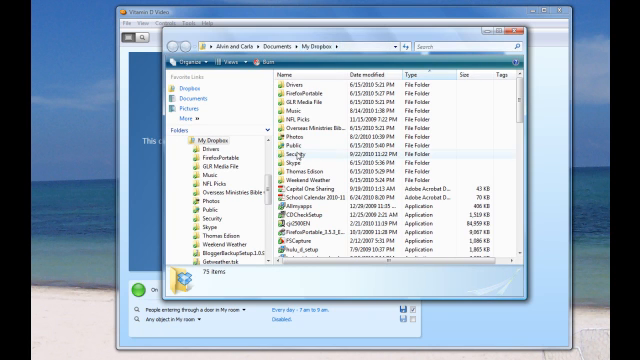
- Browse into My Dropbox's Security folder and its archive subfolder
{"action": "double_click", "coordinate": [300, 160]}
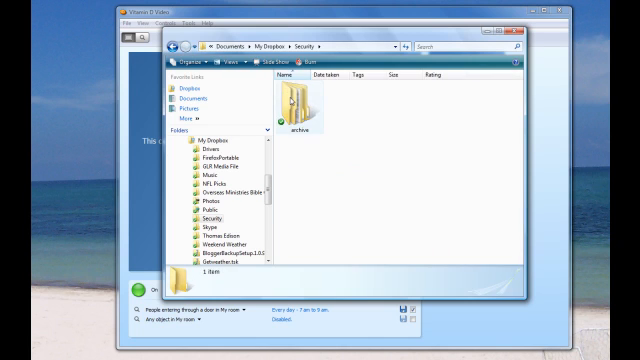
{"action": "double_click", "coordinate": [296, 102]}
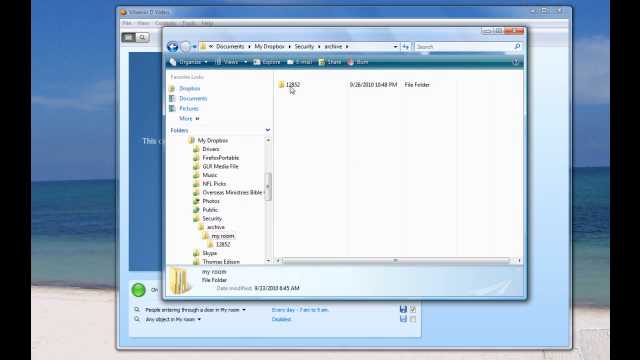